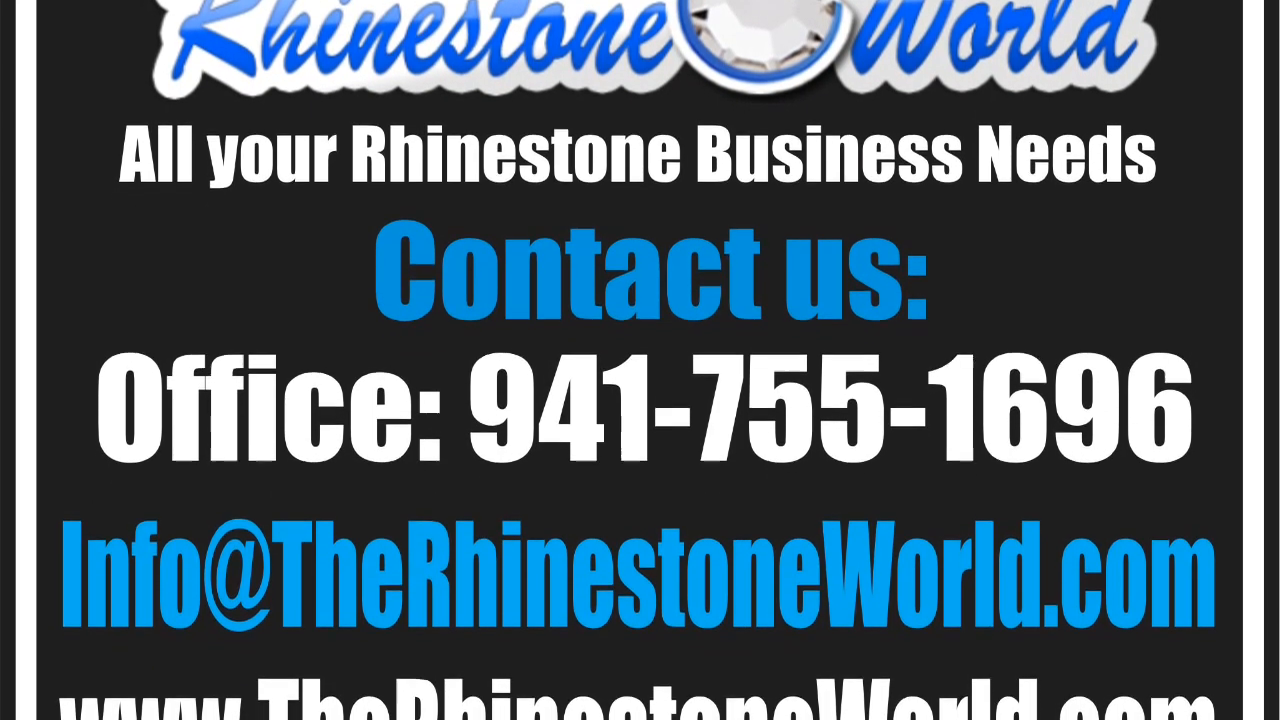
scroll("down", 3)
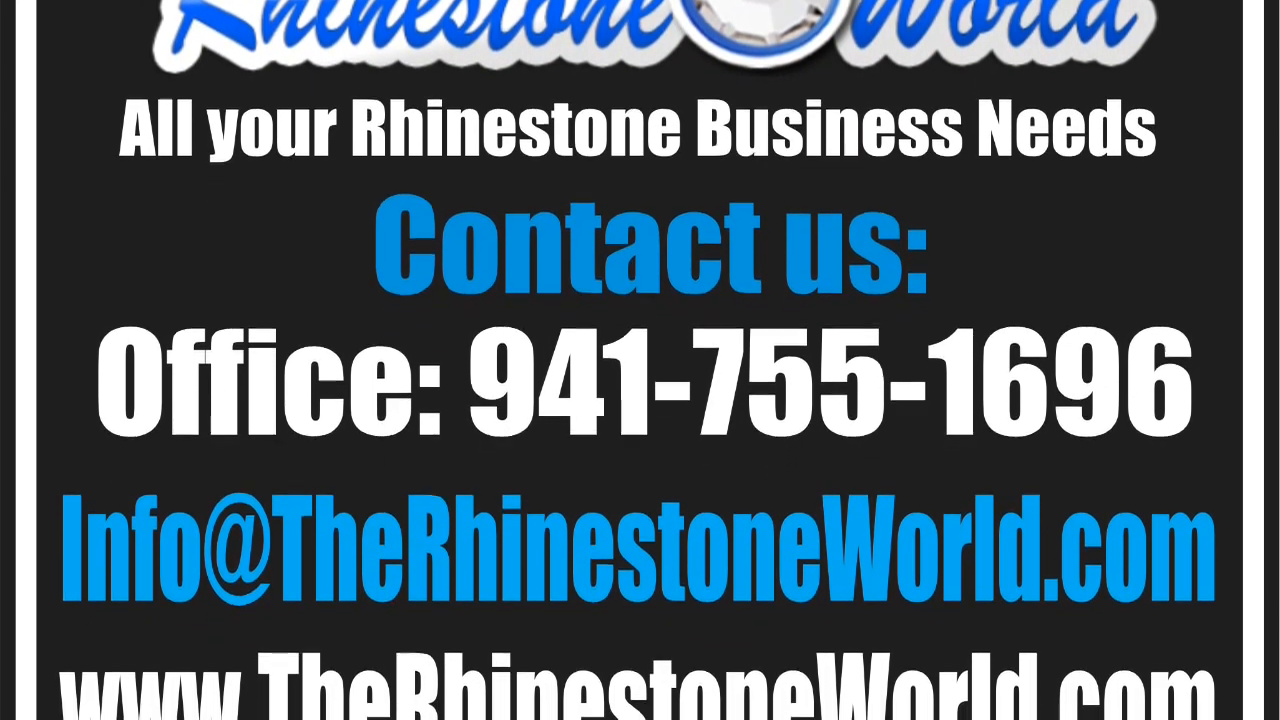